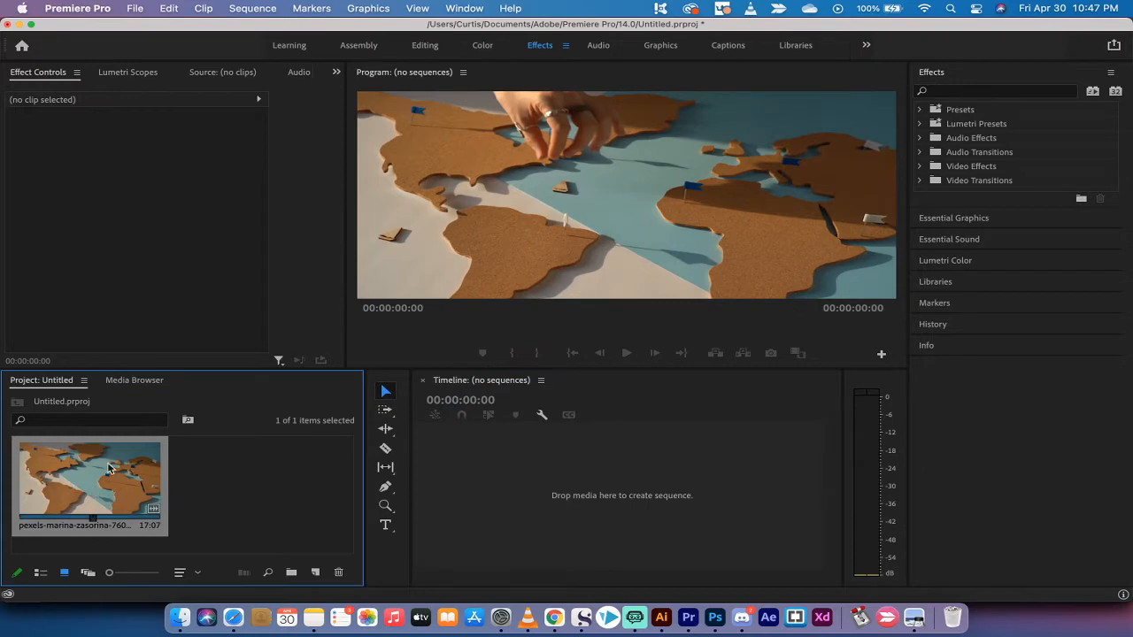
{"action": "mouse_move", "coordinate": [74, 483]}
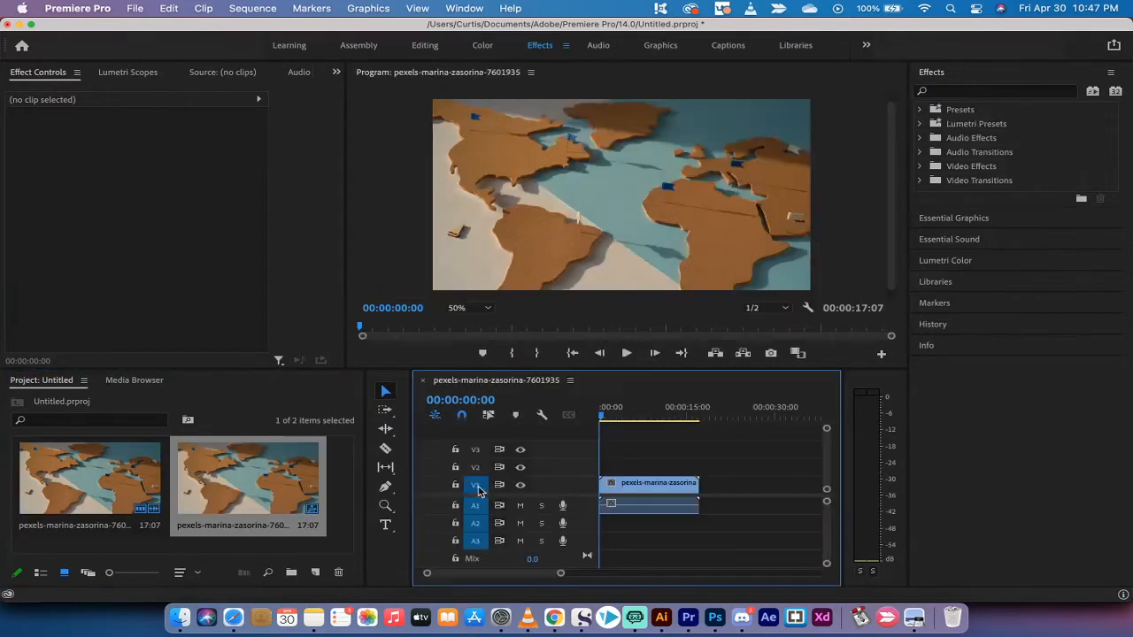
Step: Create a sequence from the map clip and cut it to about four seconds (00:00:04:18)
{"action": "left_click", "coordinate": [612, 417]}
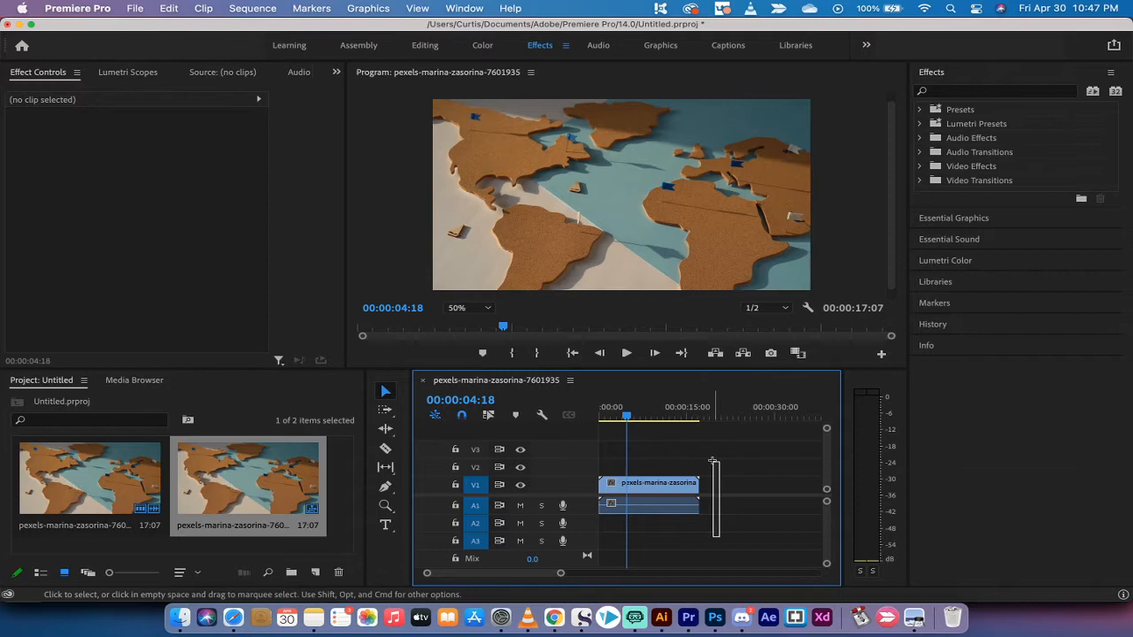
{"action": "left_click", "coordinate": [652, 482]}
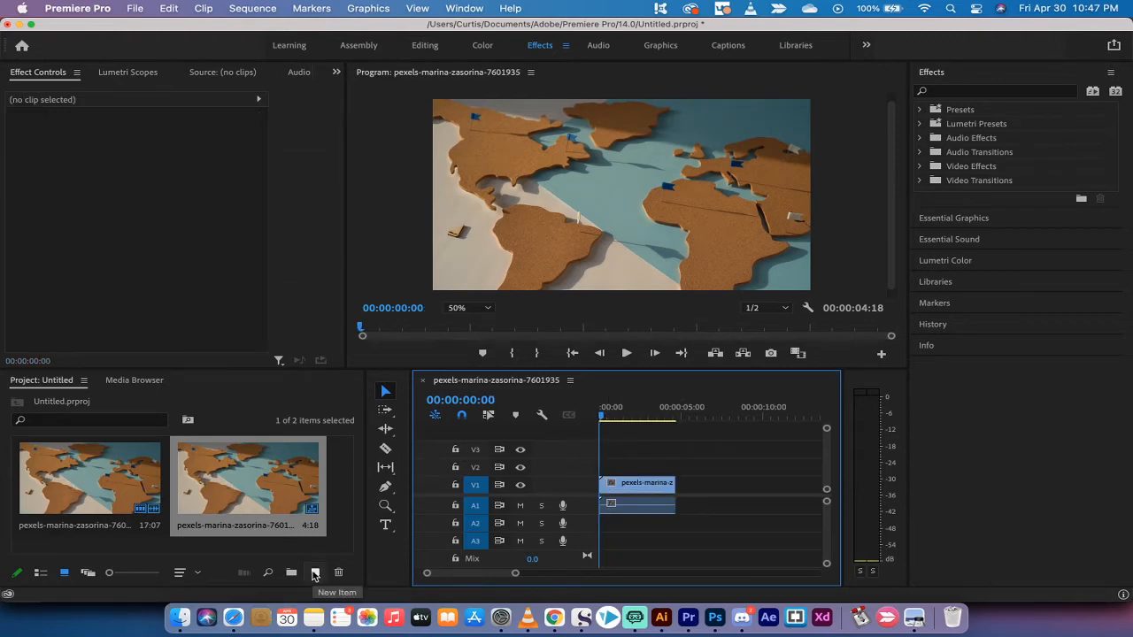
Step: Create a 1920x1080 adjustment layer via New Item and place it on V2 above the map clip
{"action": "left_click", "coordinate": [315, 572]}
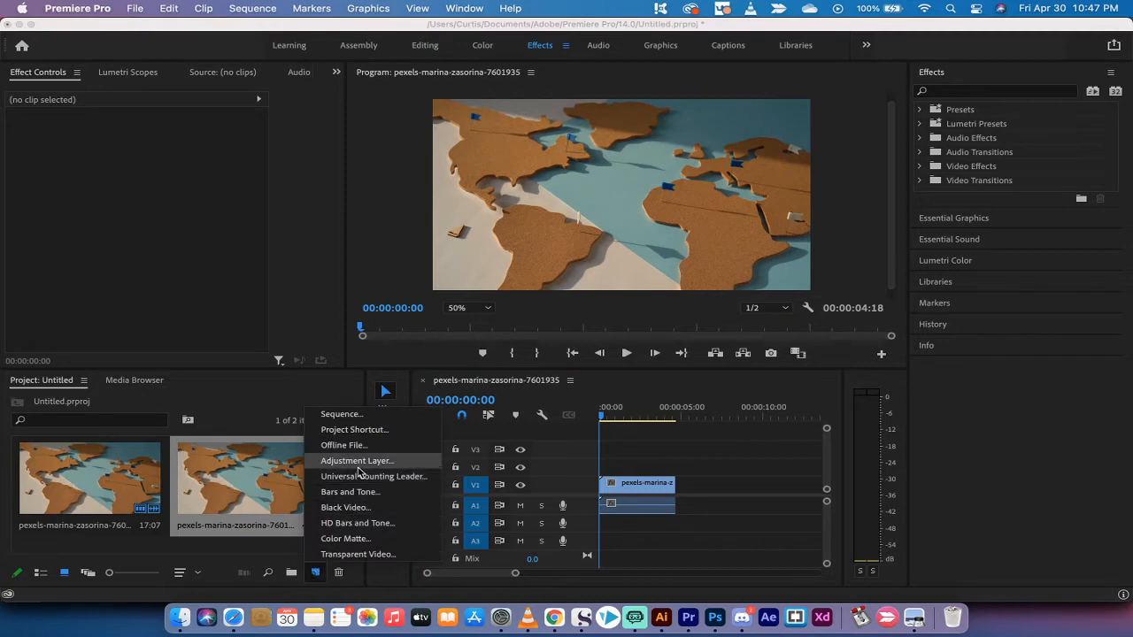
{"action": "mouse_move", "coordinate": [361, 467]}
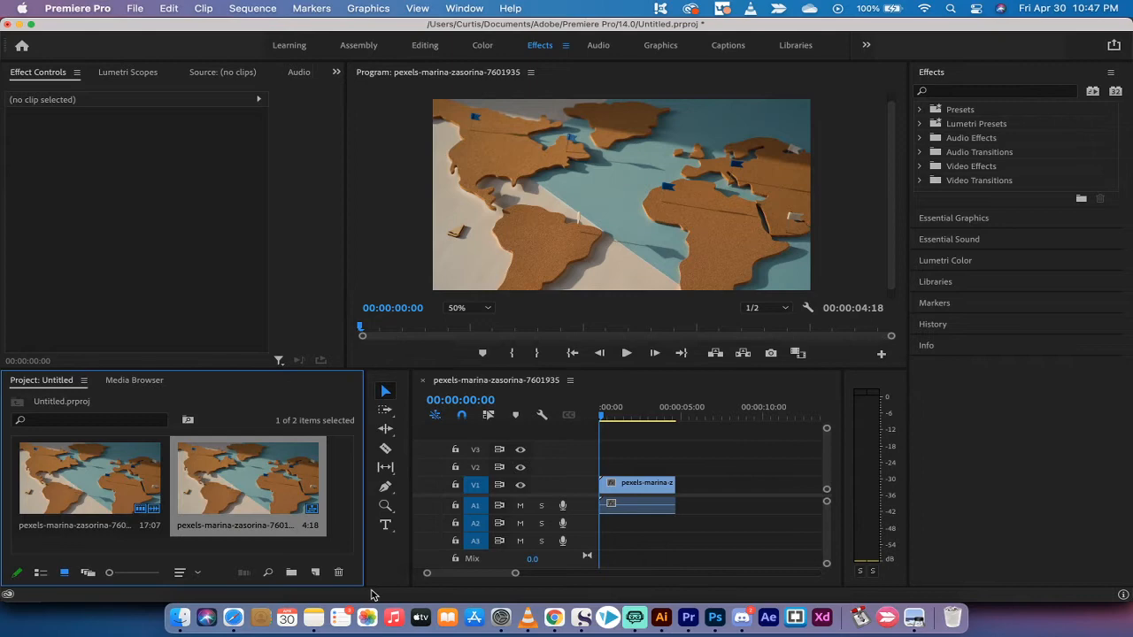
{"action": "left_click", "coordinate": [315, 573]}
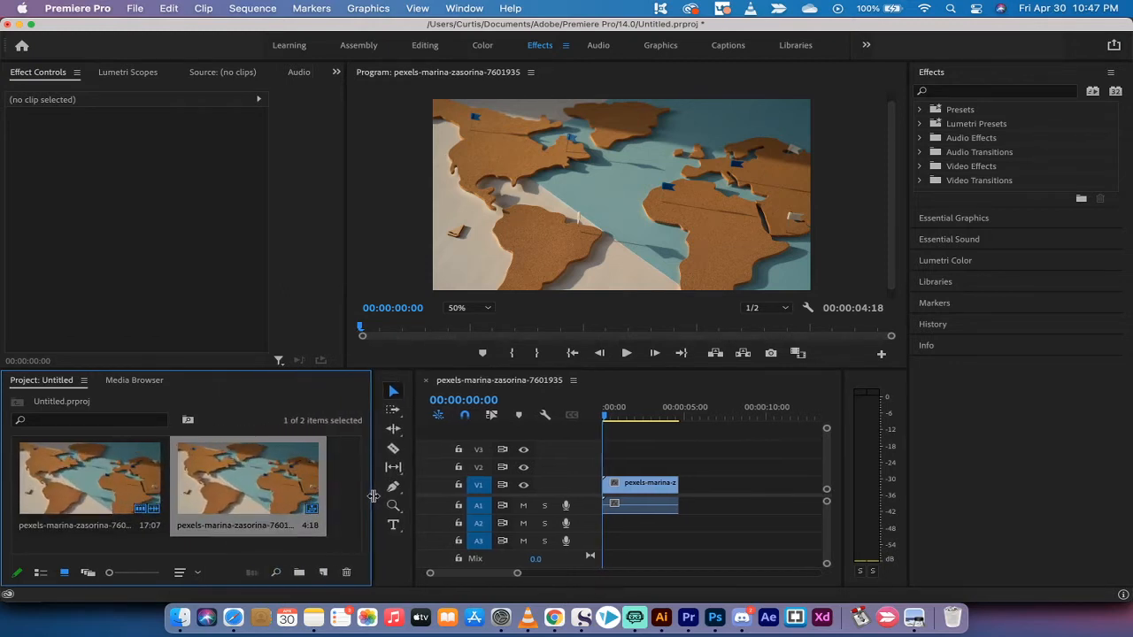
{"action": "mouse_move", "coordinate": [326, 573]}
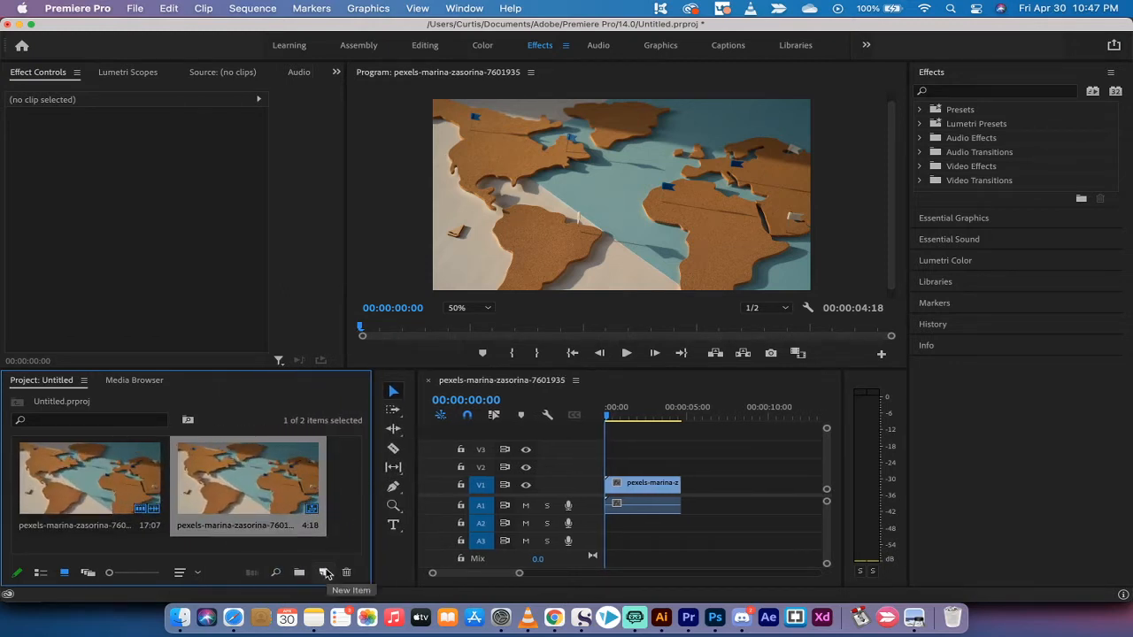
{"action": "left_click", "coordinate": [325, 573]}
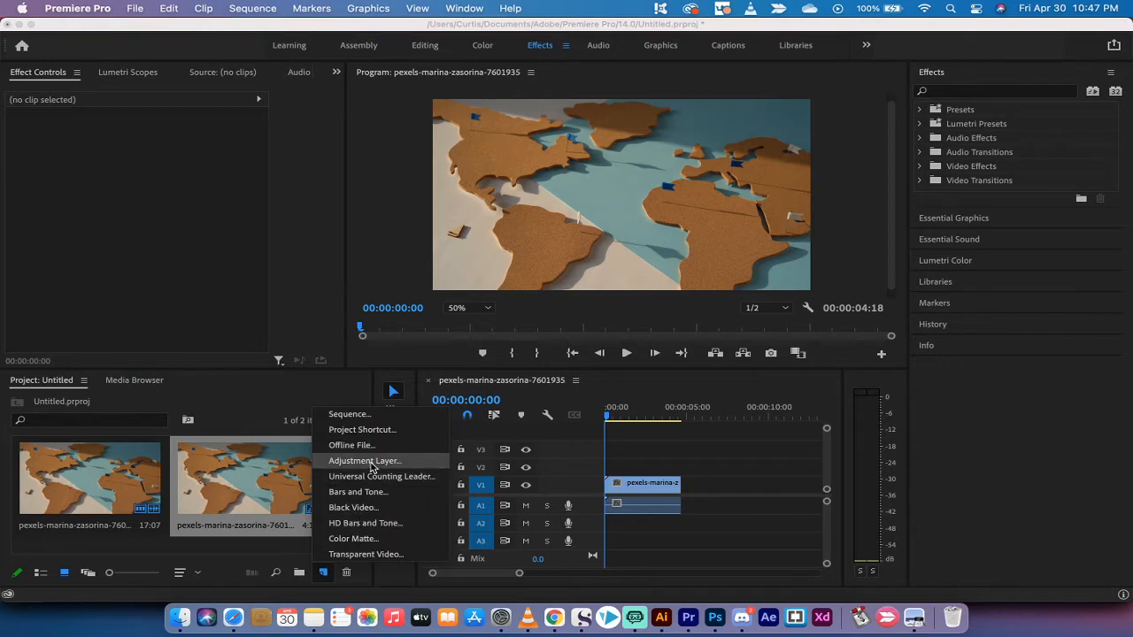
{"action": "left_click", "coordinate": [364, 460]}
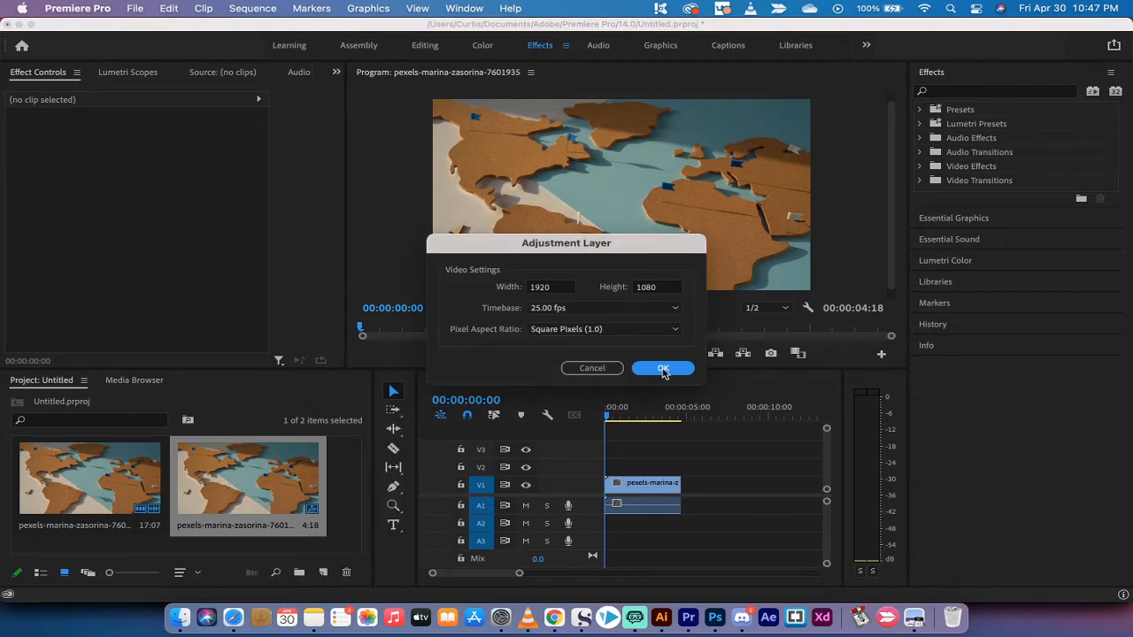
{"action": "left_click", "coordinate": [662, 368]}
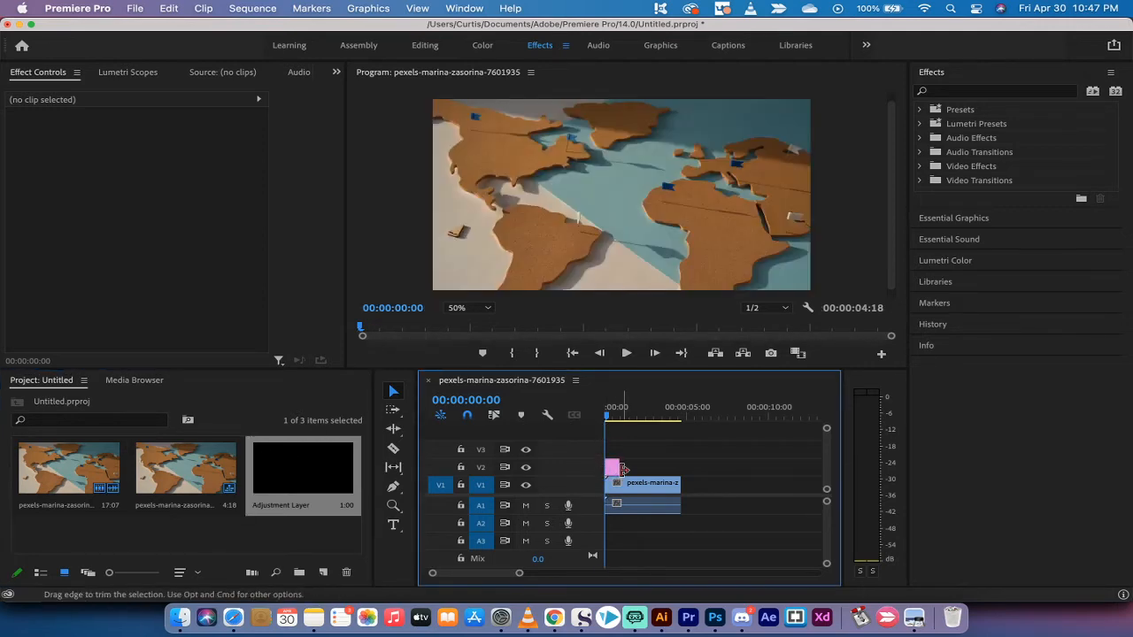
{"action": "left_click_drag", "start_coordinate": [620, 469], "coordinate": [676, 468]}
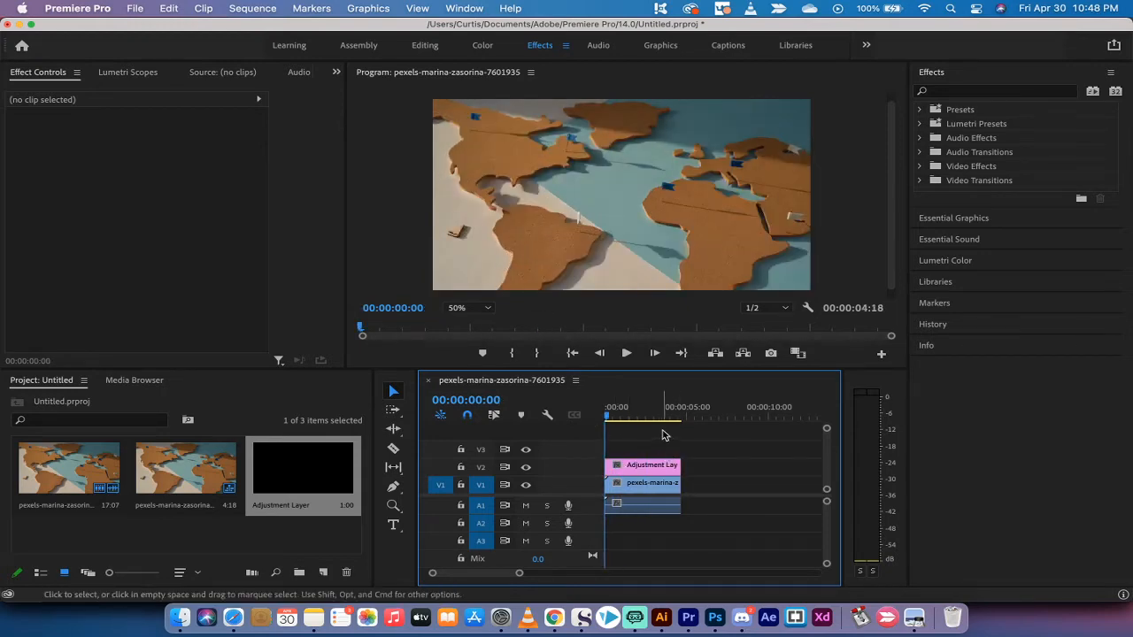
Step: Select the adjustment layer so its motion, opacity and time-remapping settings show
{"action": "left_click", "coordinate": [640, 464]}
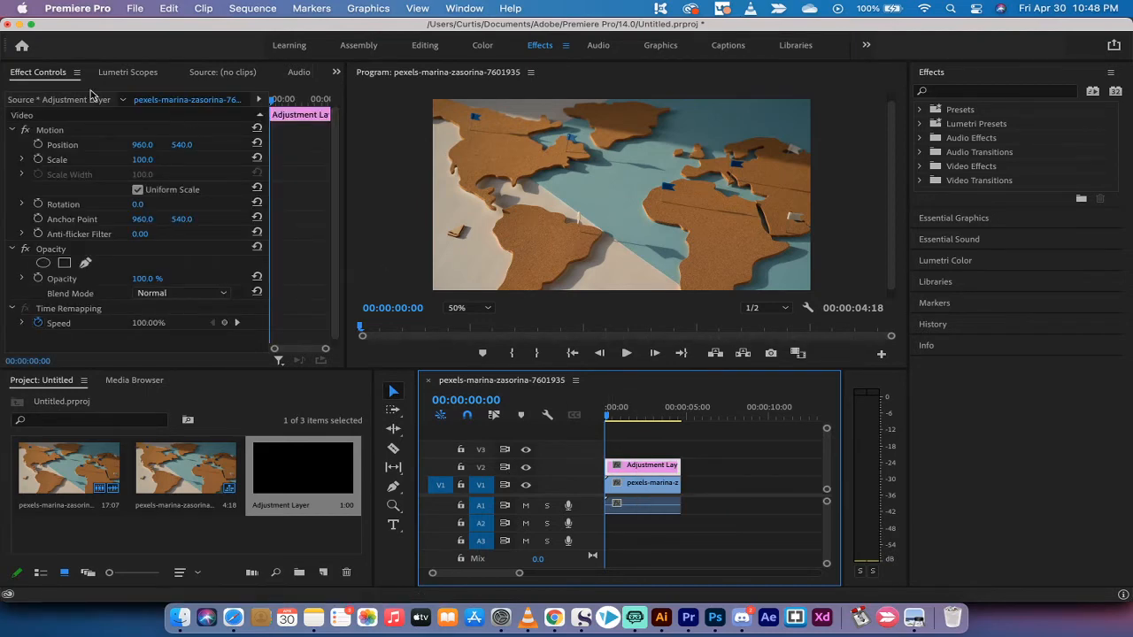
{"action": "mouse_move", "coordinate": [133, 223]}
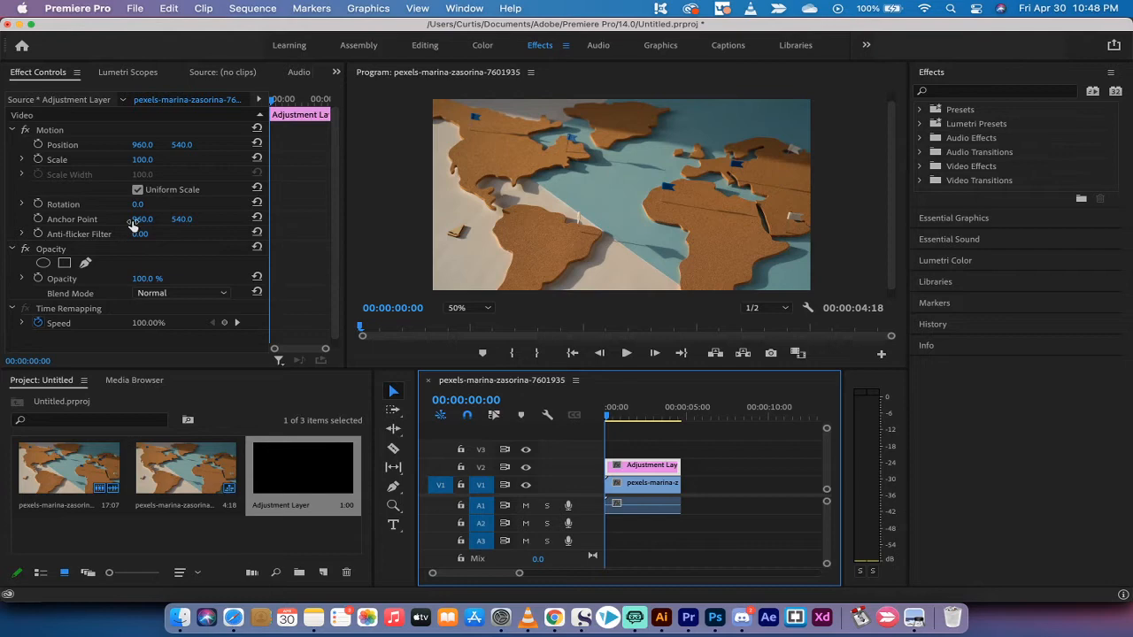
{"action": "mouse_move", "coordinate": [386, 357]}
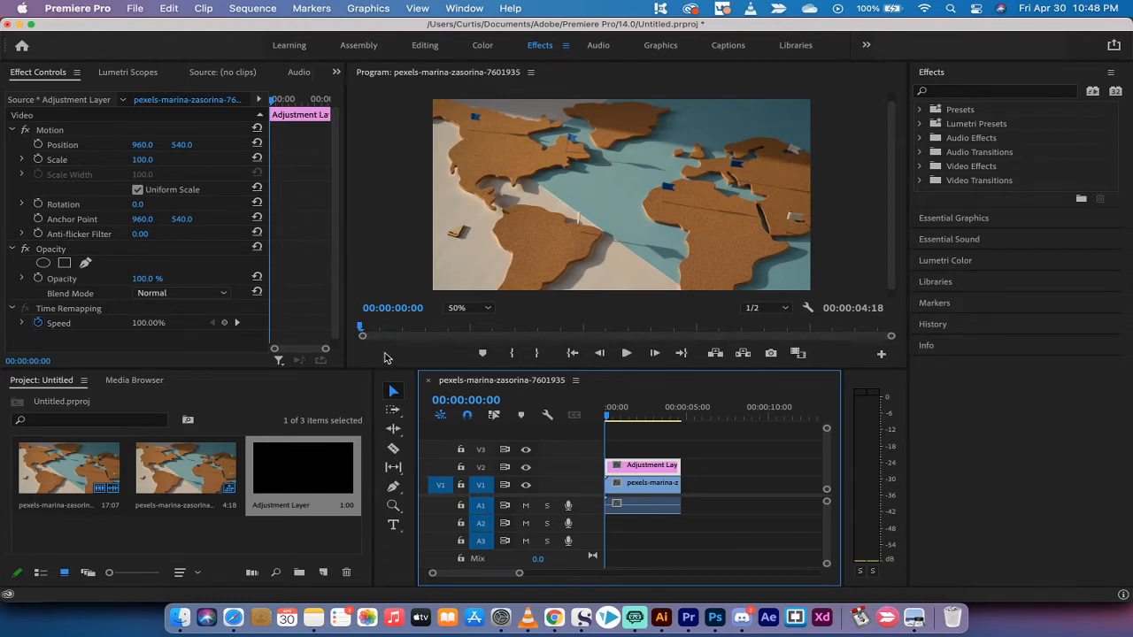
{"action": "mouse_move", "coordinate": [393, 391]}
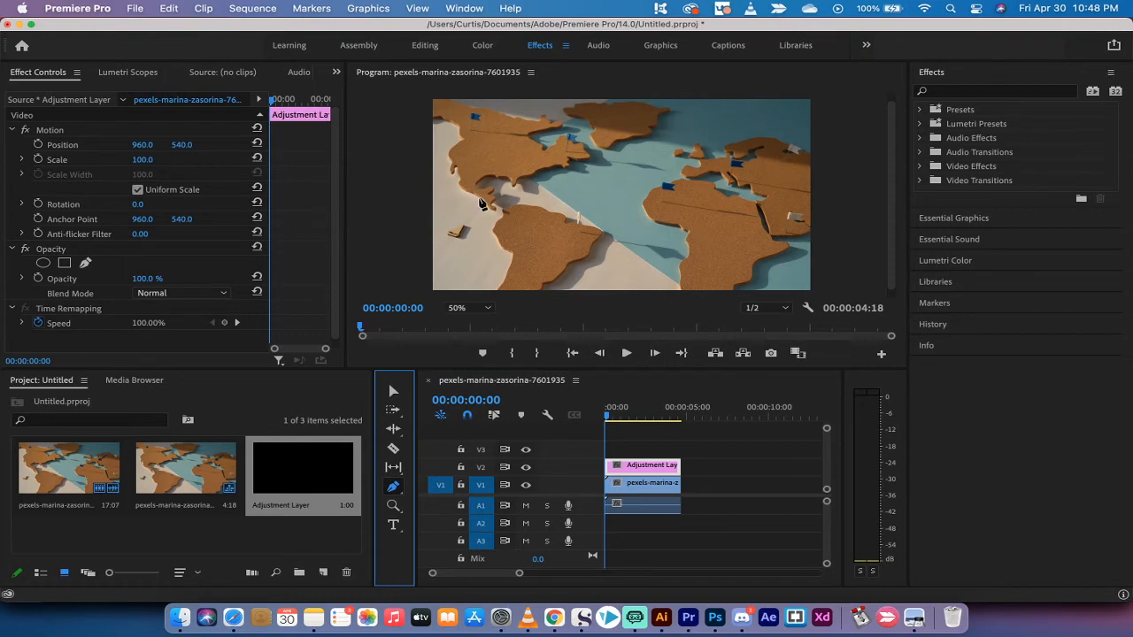
{"action": "mouse_move", "coordinate": [496, 205]}
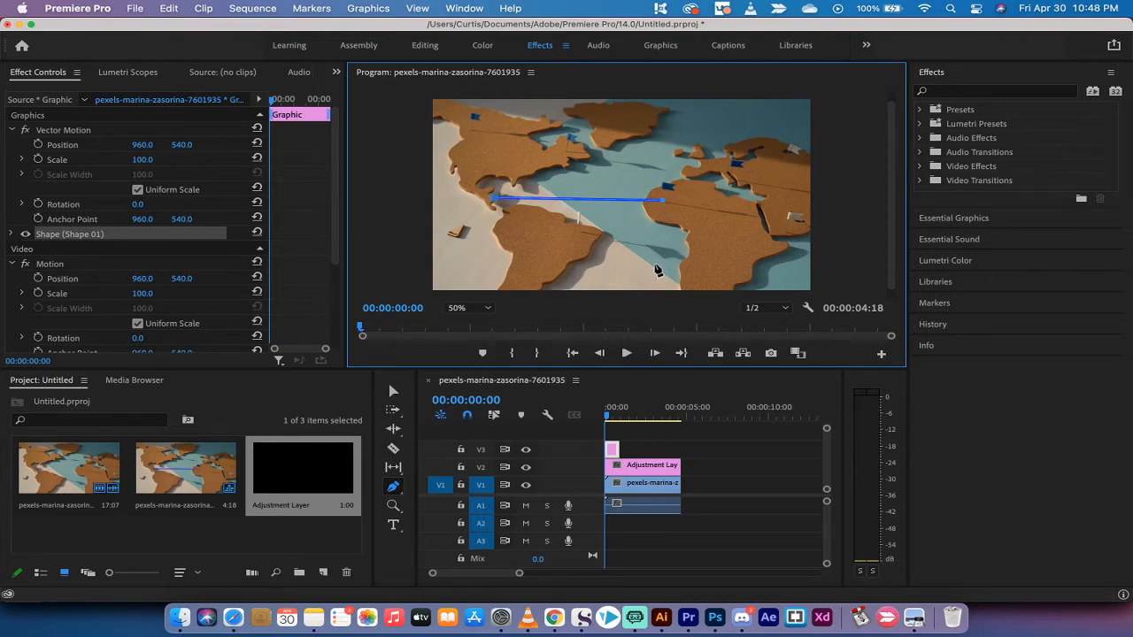
{"action": "mouse_move", "coordinate": [400, 370]}
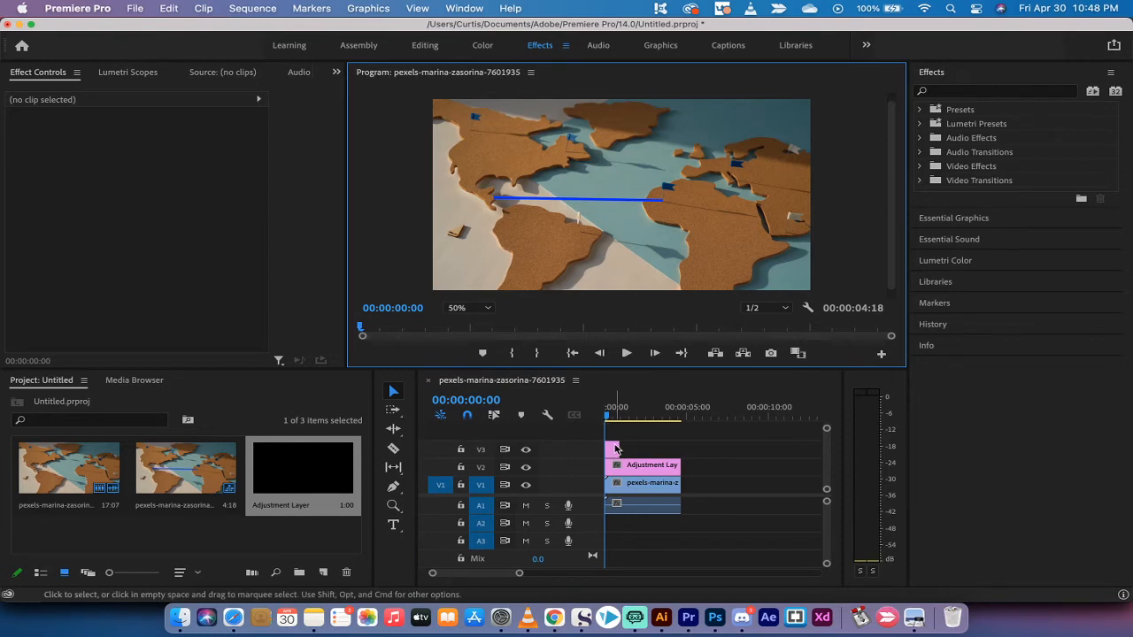
Step: Extend the line's Graphic clip on V3 to match the map footage length
{"action": "left_click", "coordinate": [615, 450]}
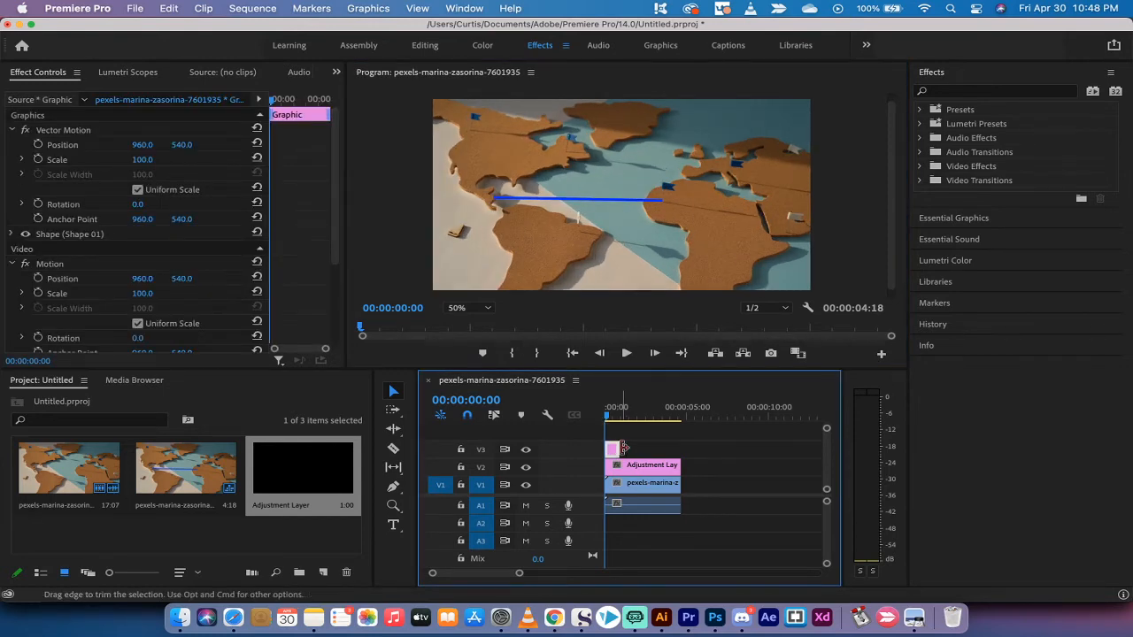
{"action": "left_click_drag", "start_coordinate": [623, 450], "coordinate": [676, 450]}
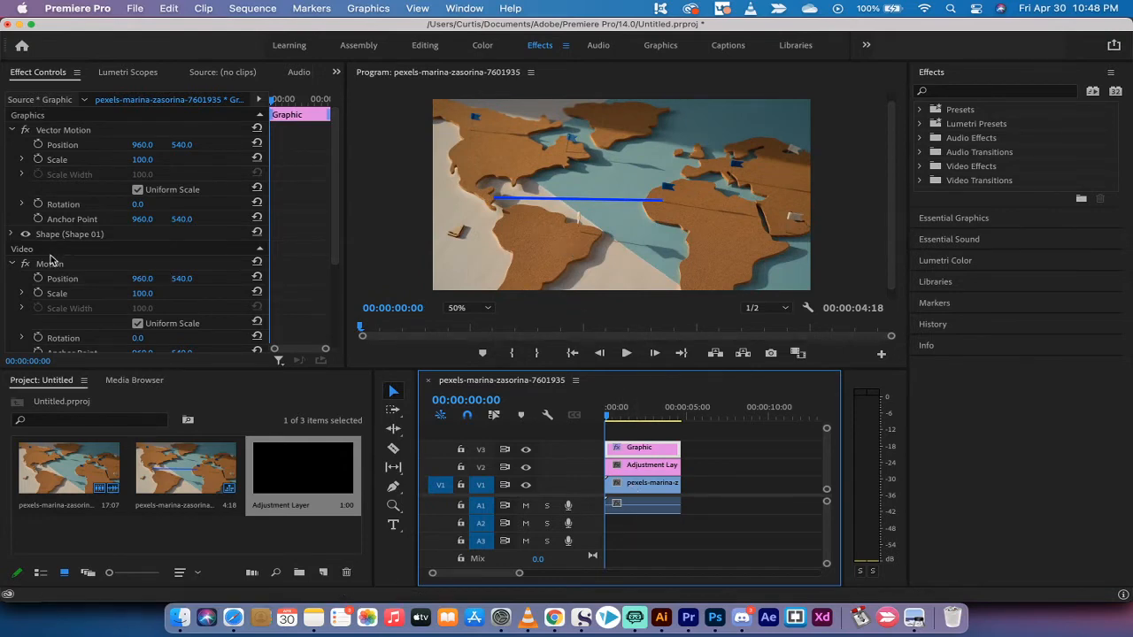
{"action": "mouse_move", "coordinate": [244, 259]}
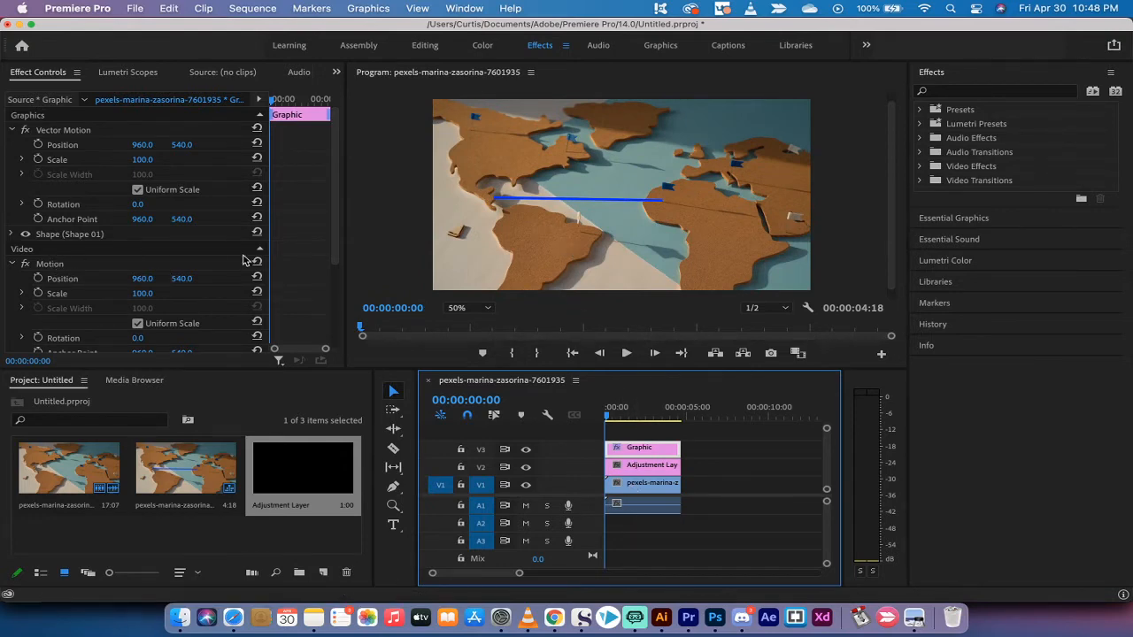
{"action": "mouse_move", "coordinate": [53, 240]}
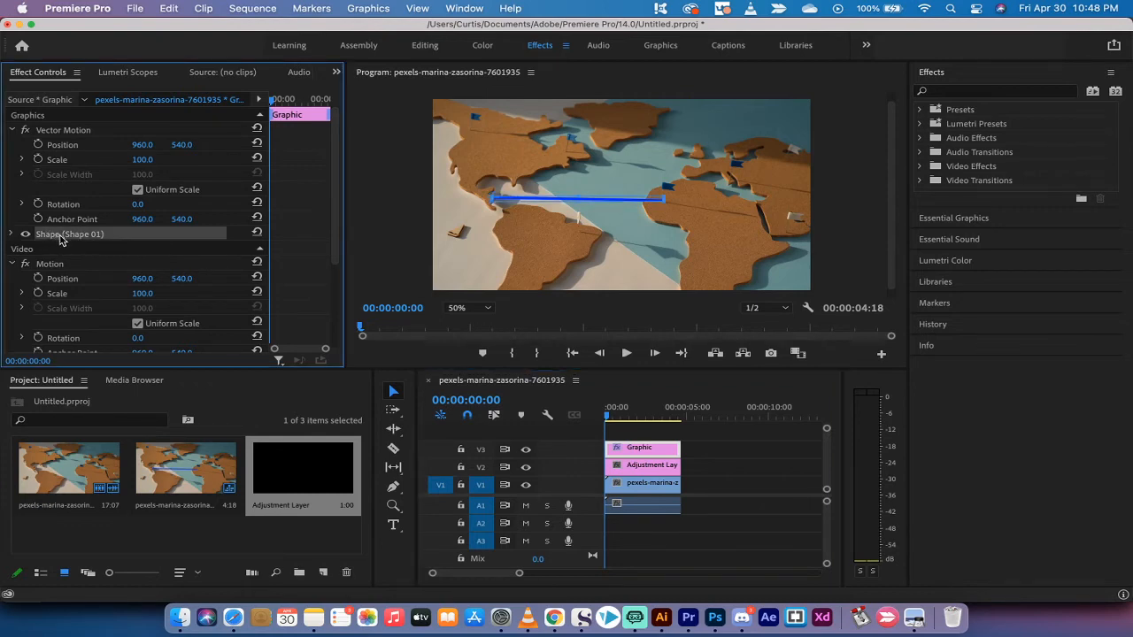
Step: Change the line's Shape stroke colour from blue to pink in the Color Picker
{"action": "left_click", "coordinate": [10, 234]}
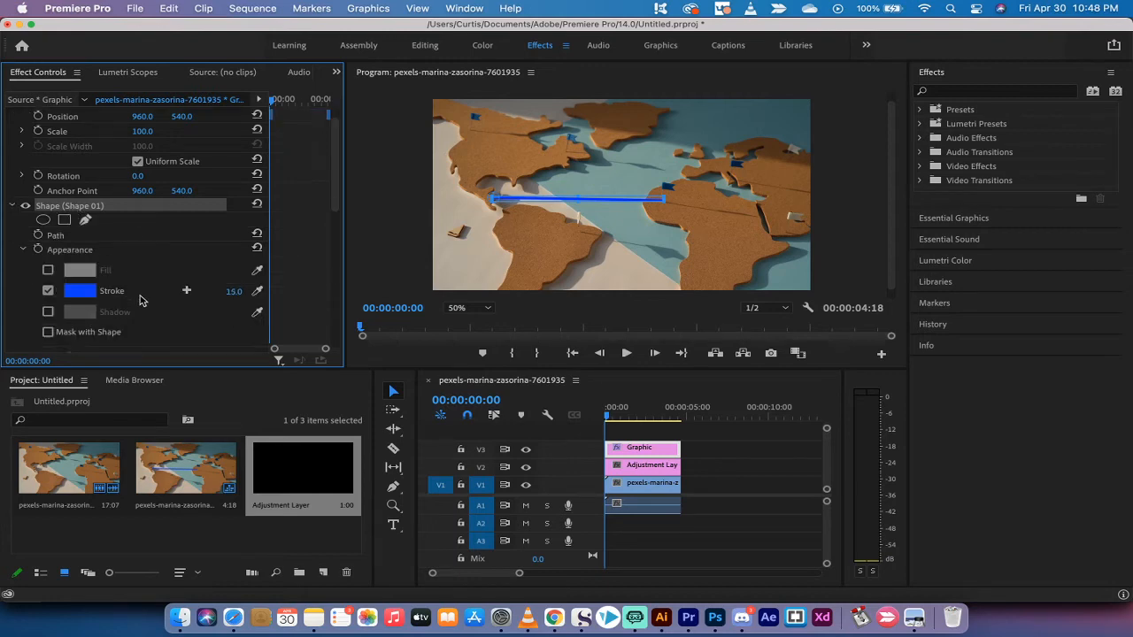
{"action": "scroll", "scroll_direction": "down", "scroll_amount": 3}
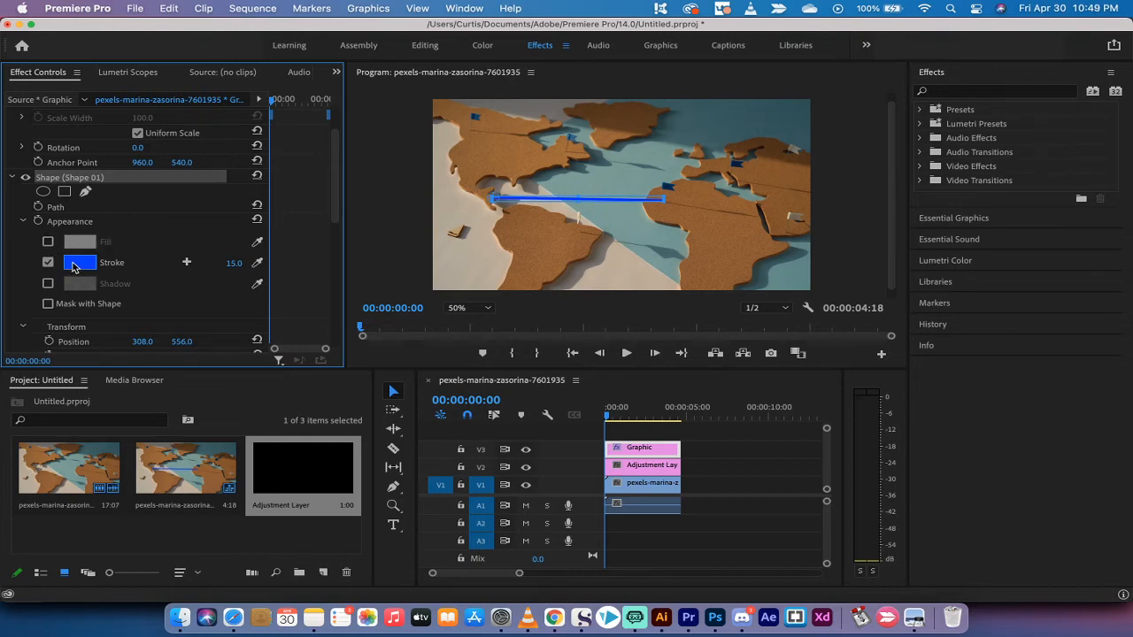
{"action": "left_click", "coordinate": [79, 262]}
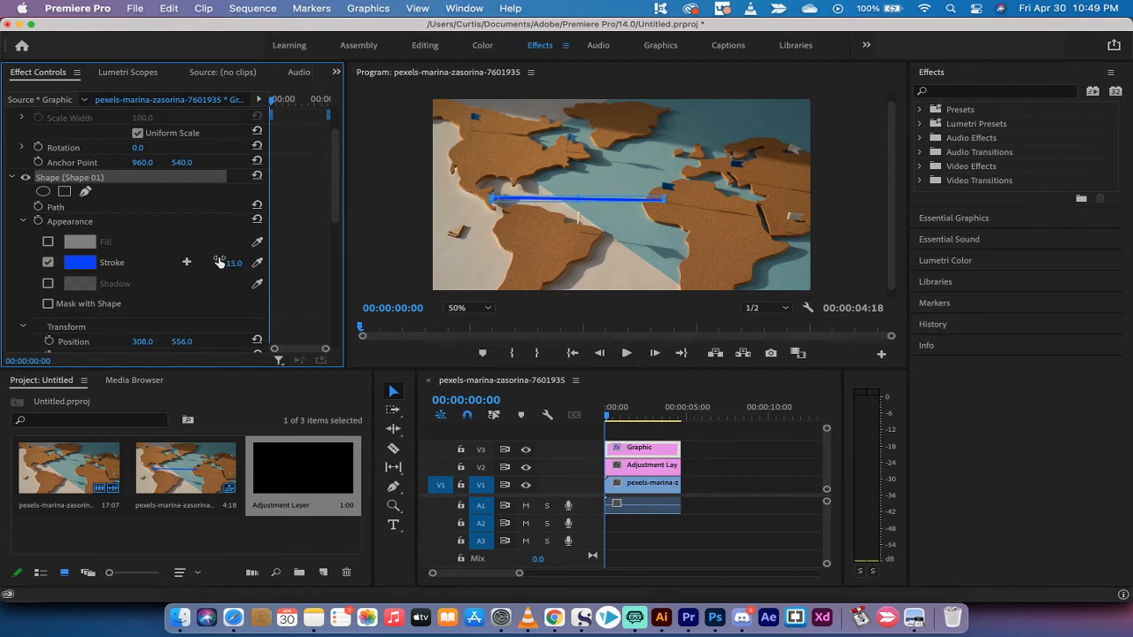
{"action": "left_click", "coordinate": [80, 262]}
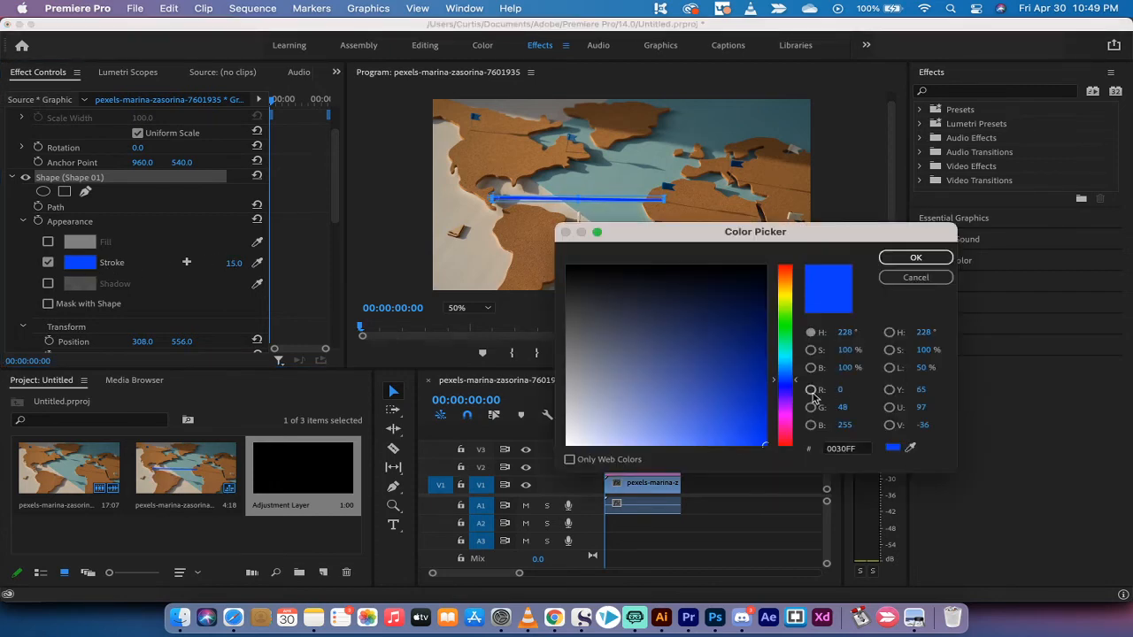
{"action": "left_click", "coordinate": [718, 418]}
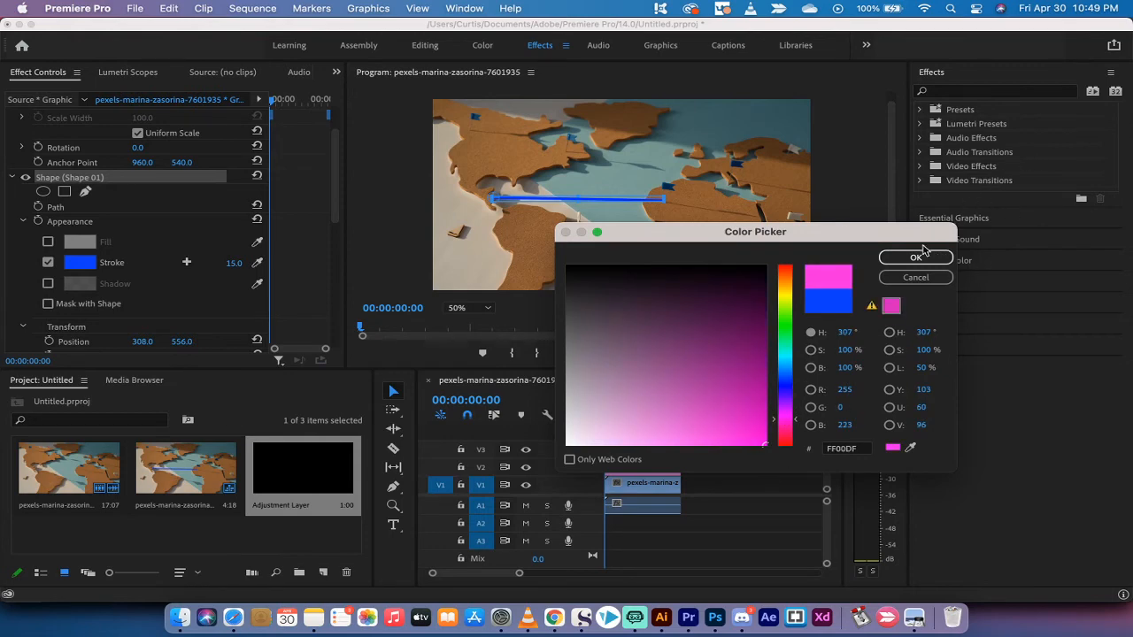
{"action": "left_click", "coordinate": [916, 257]}
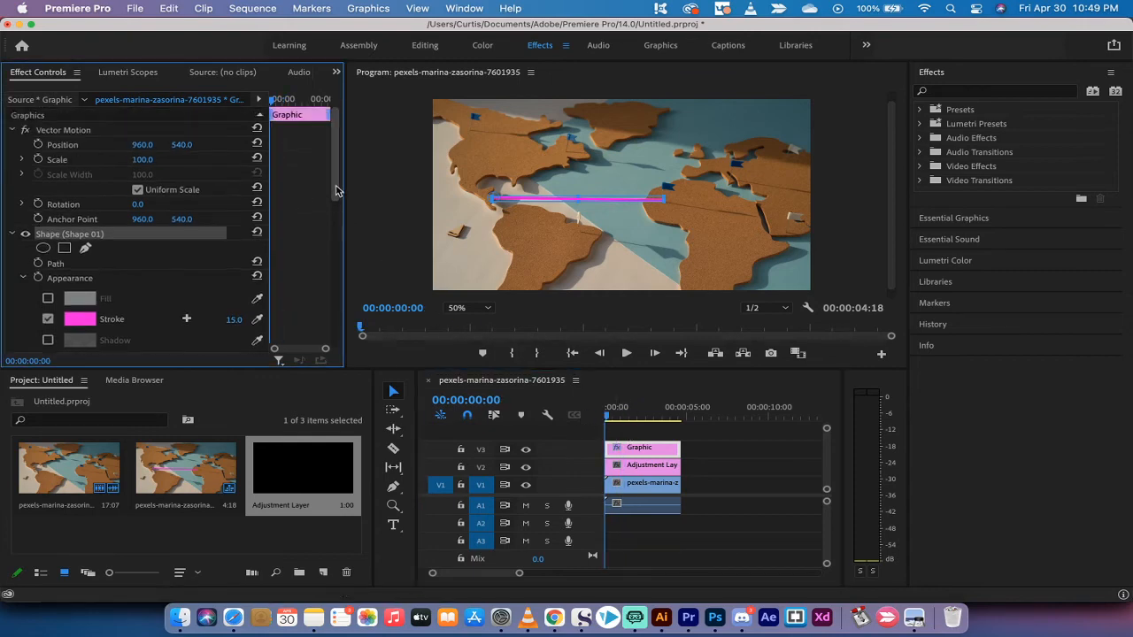
Step: Scrub the line's Shape Transform Scale up to about 100 at 00:00:02:00
{"action": "scroll", "scroll_direction": "down", "scroll_amount": 3}
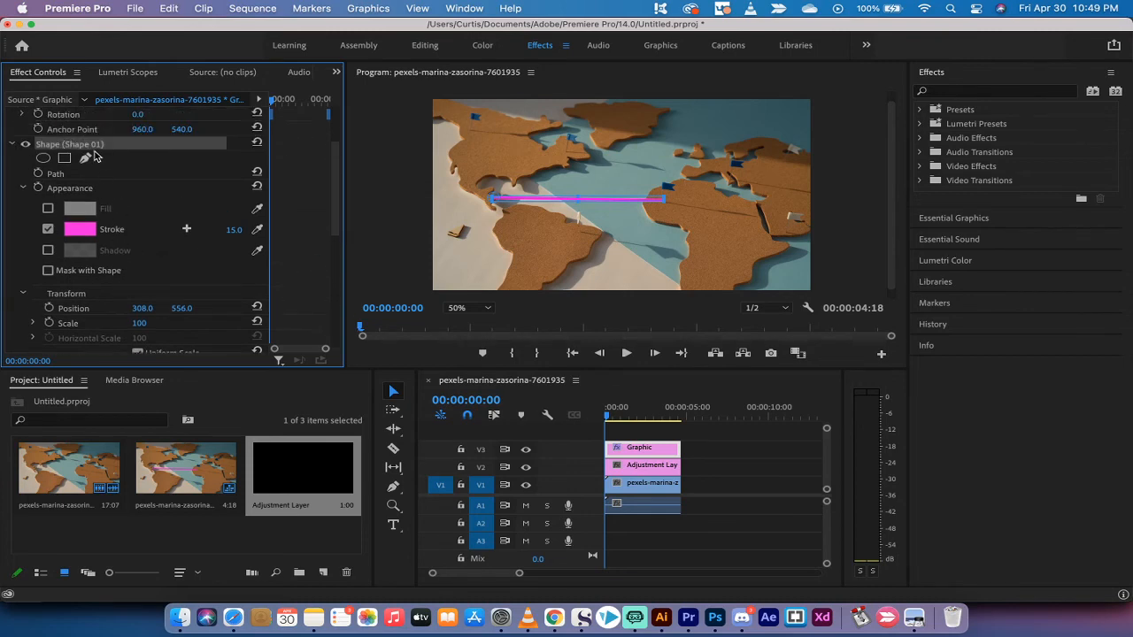
{"action": "mouse_move", "coordinate": [92, 153]}
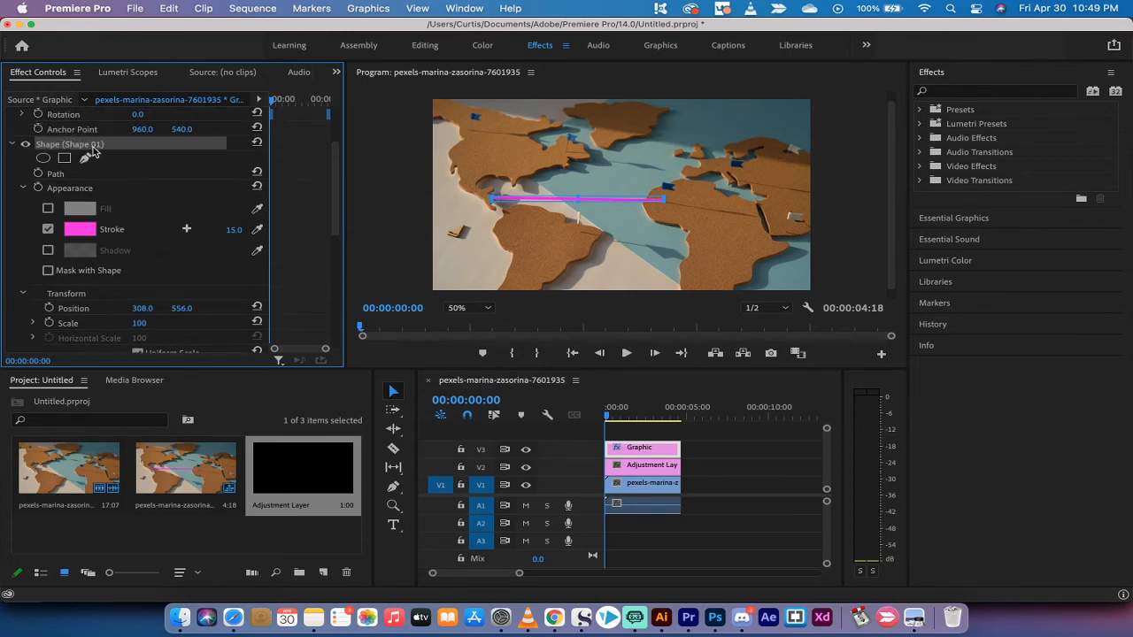
{"action": "scroll", "scroll_direction": "down", "scroll_amount": 3}
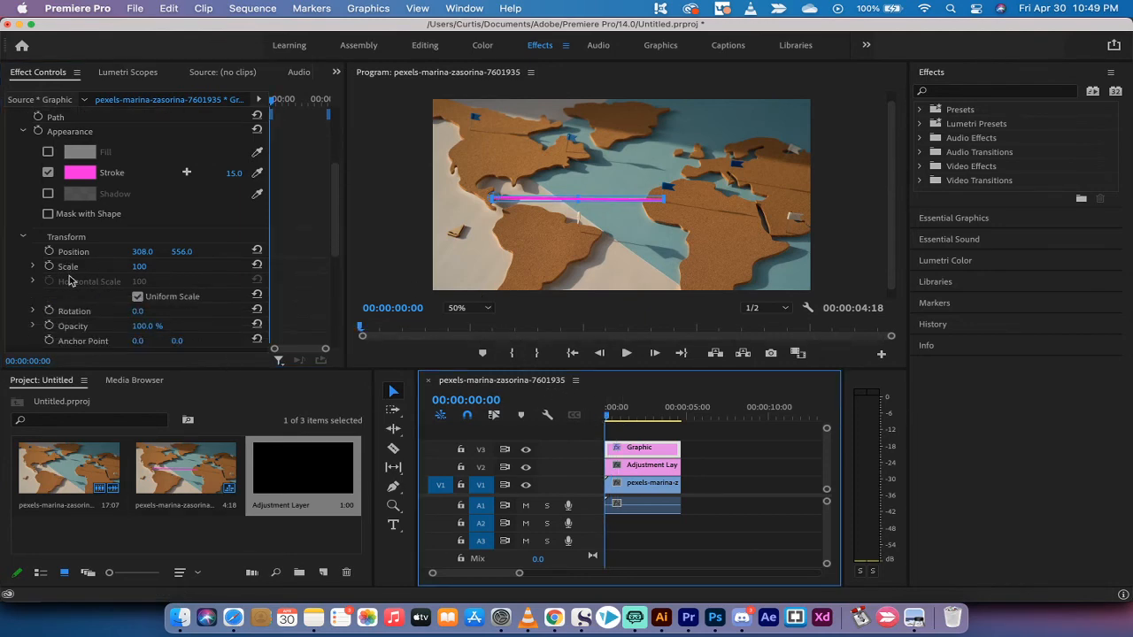
{"action": "mouse_move", "coordinate": [49, 265]}
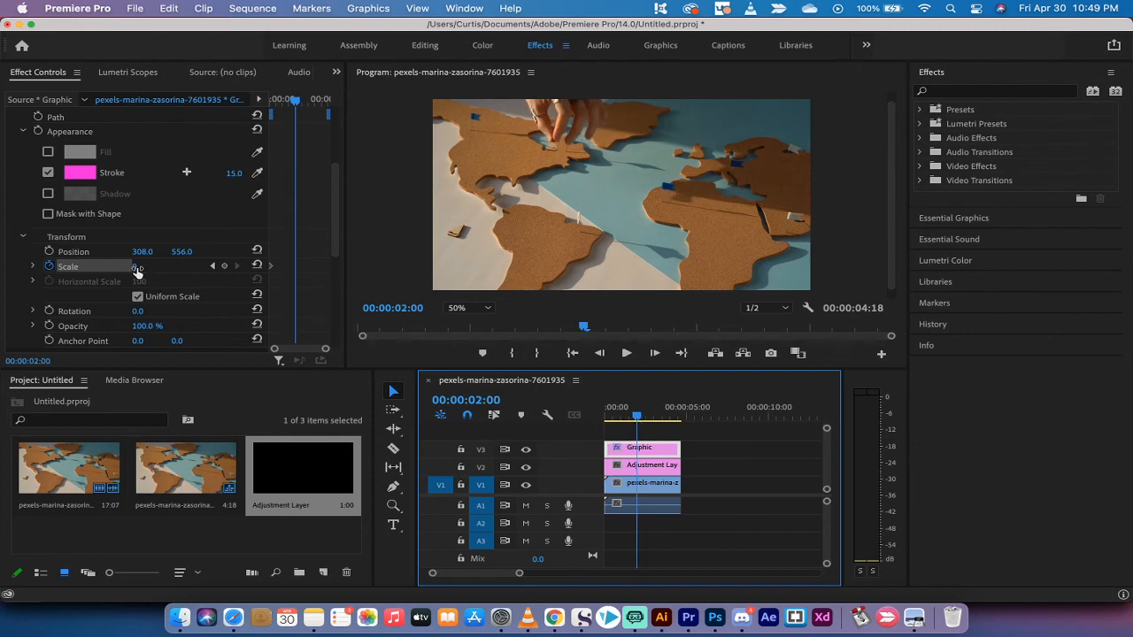
{"action": "left_click_drag", "start_coordinate": [142, 265], "coordinate": [138, 265]}
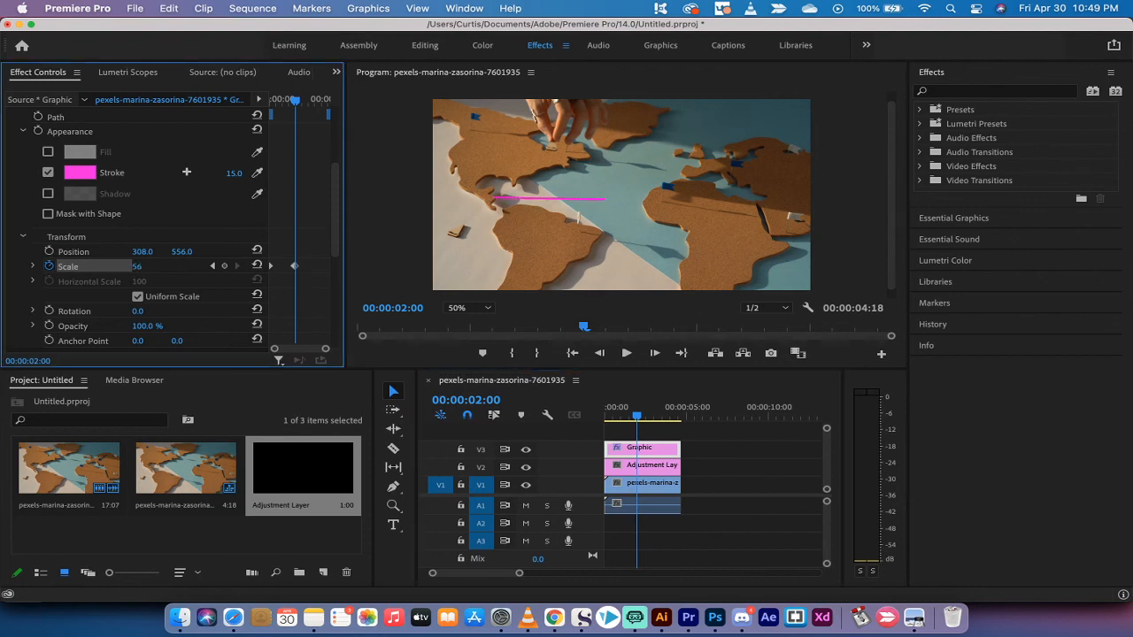
{"action": "left_click_drag", "start_coordinate": [138, 265], "coordinate": [177, 265]}
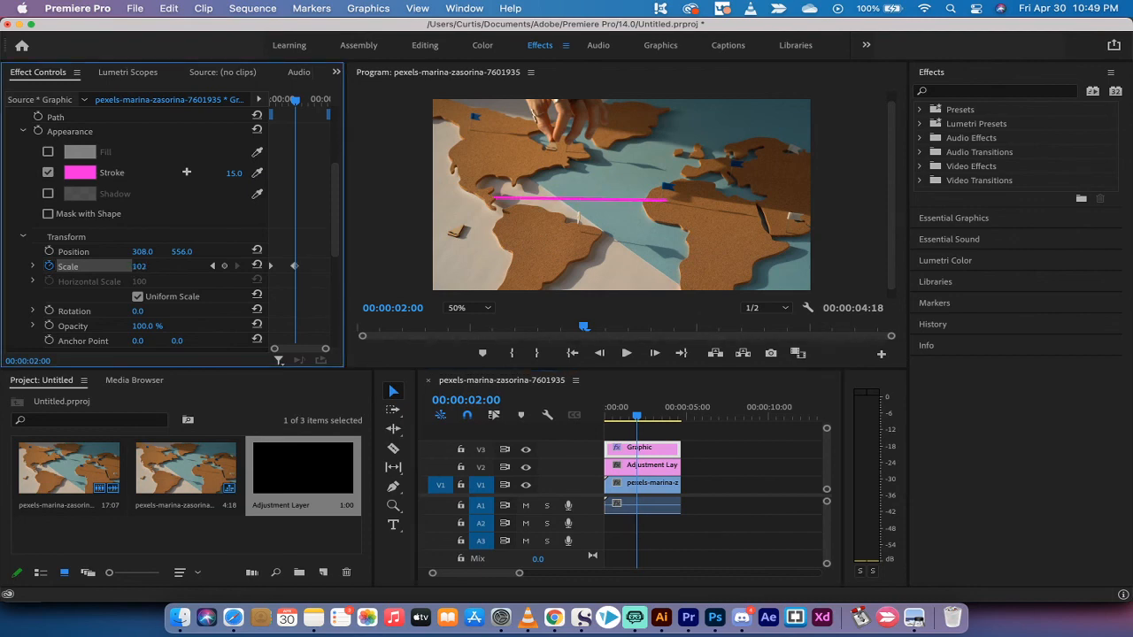